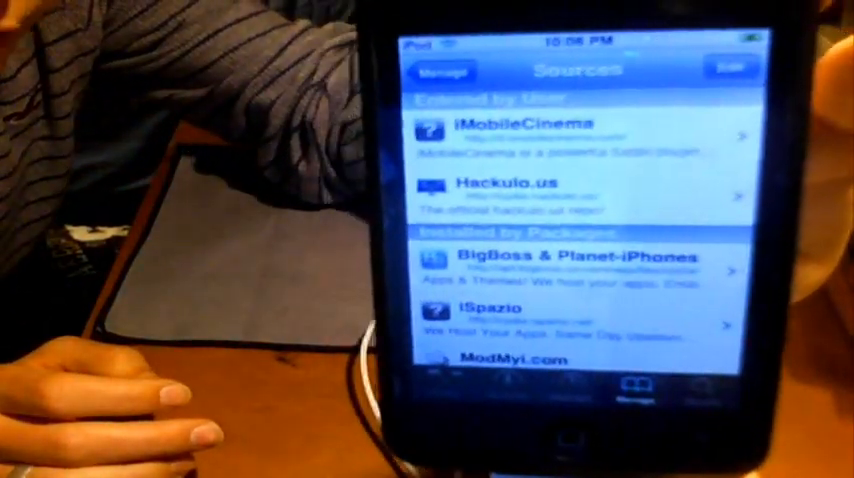
View the iMobileCinema package details, scrolling down to its description and install instructions.
left_click(520, 124)
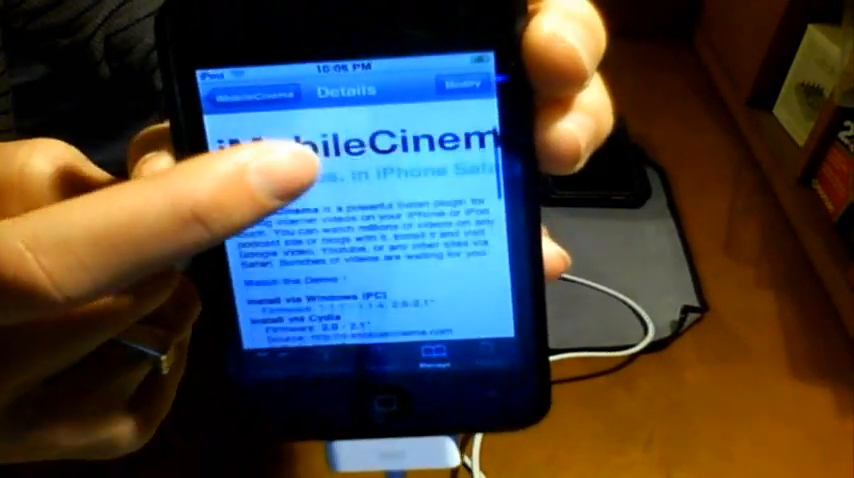
scroll("down", 3)
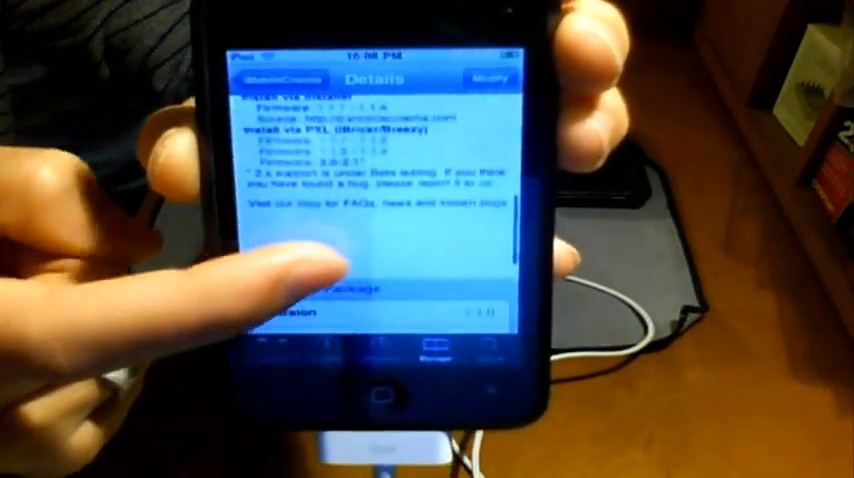